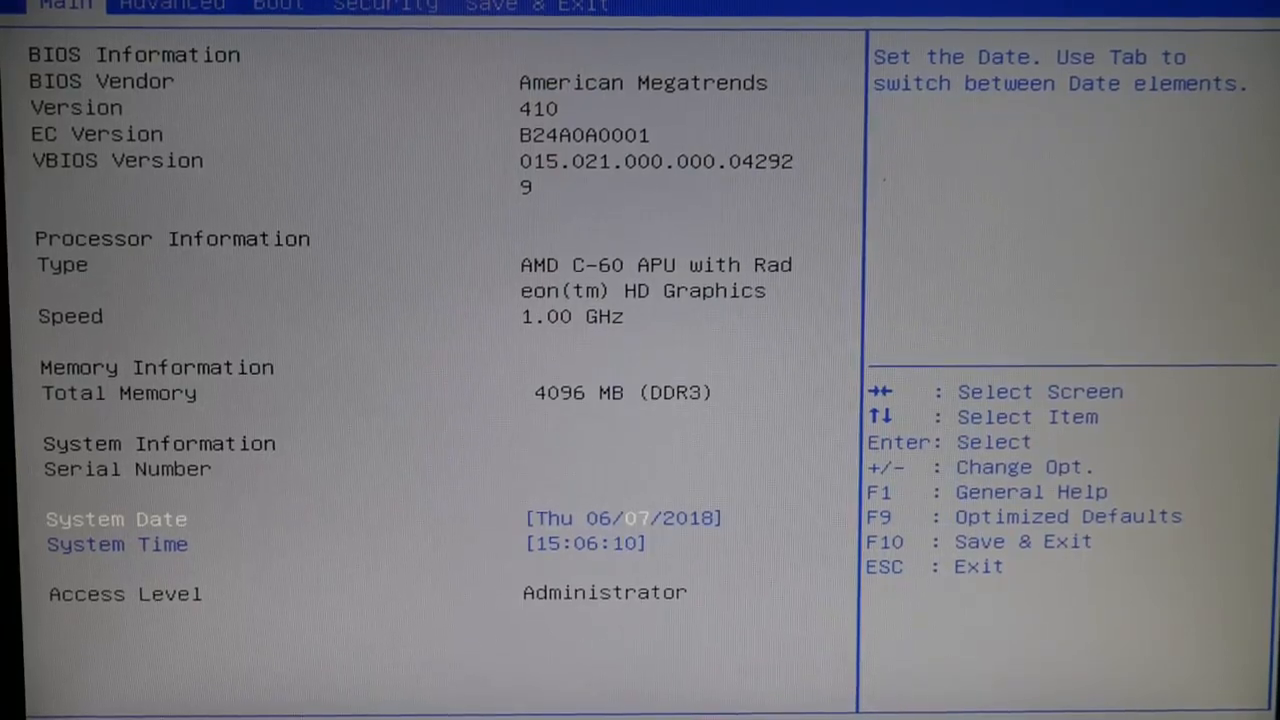
- Review the System Date and System Time entries on the Main tab to verify them
left_click(278, 6)
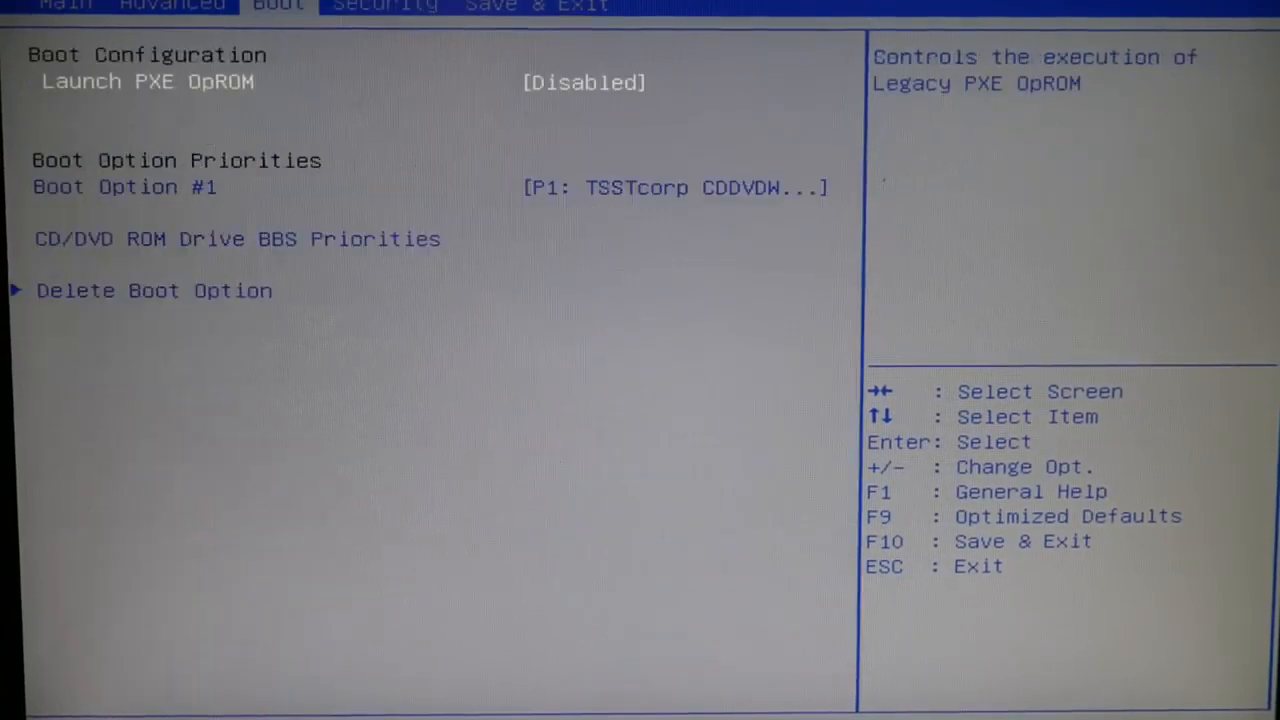
left_click(66, 6)
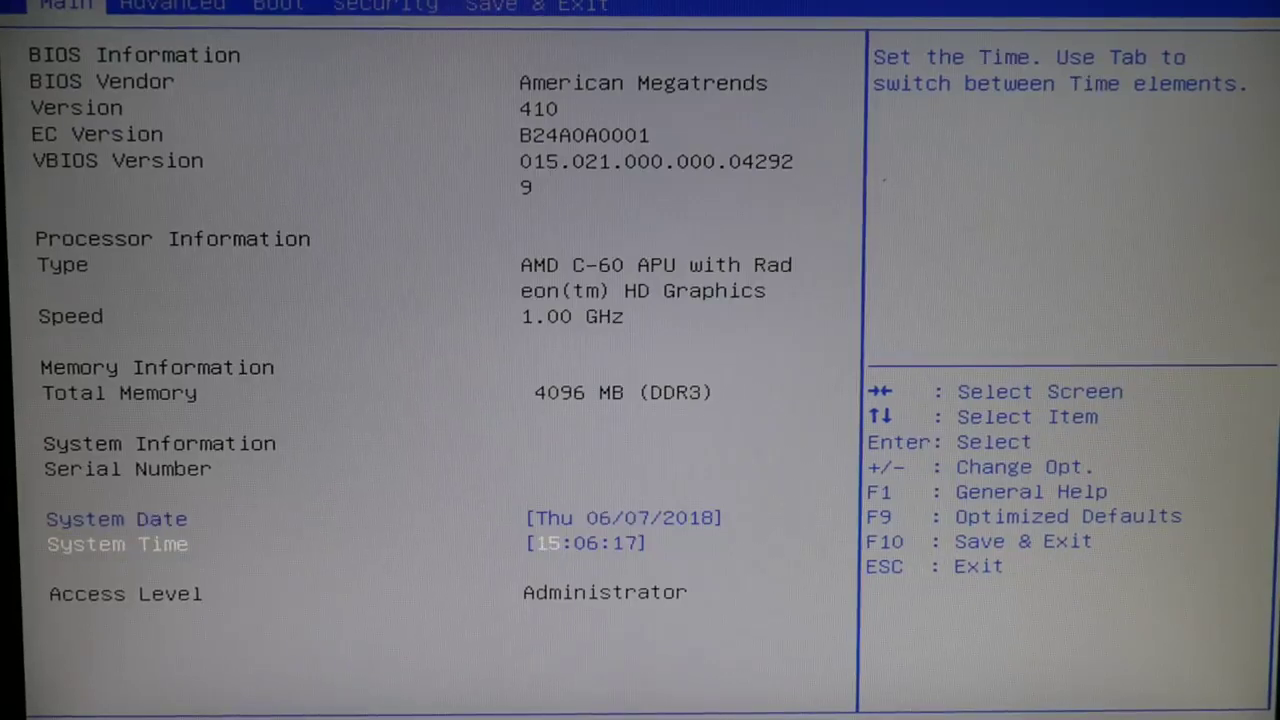
key("Up")
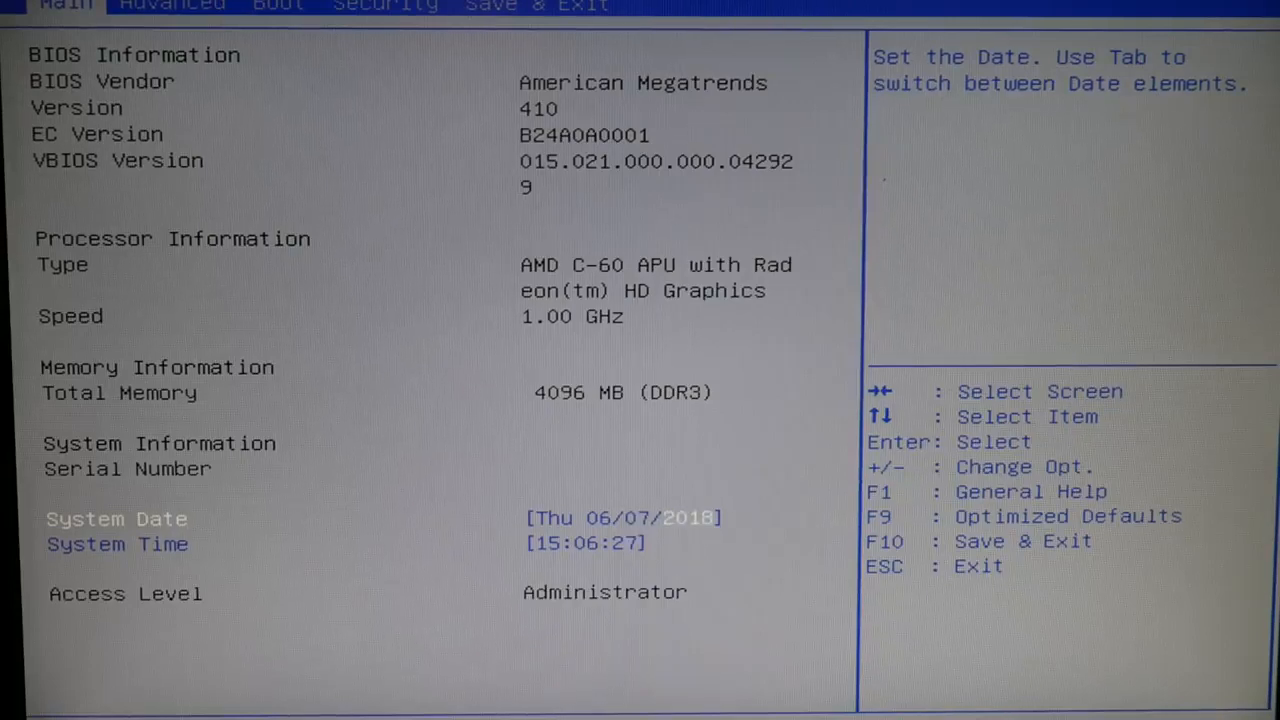
key("Down")
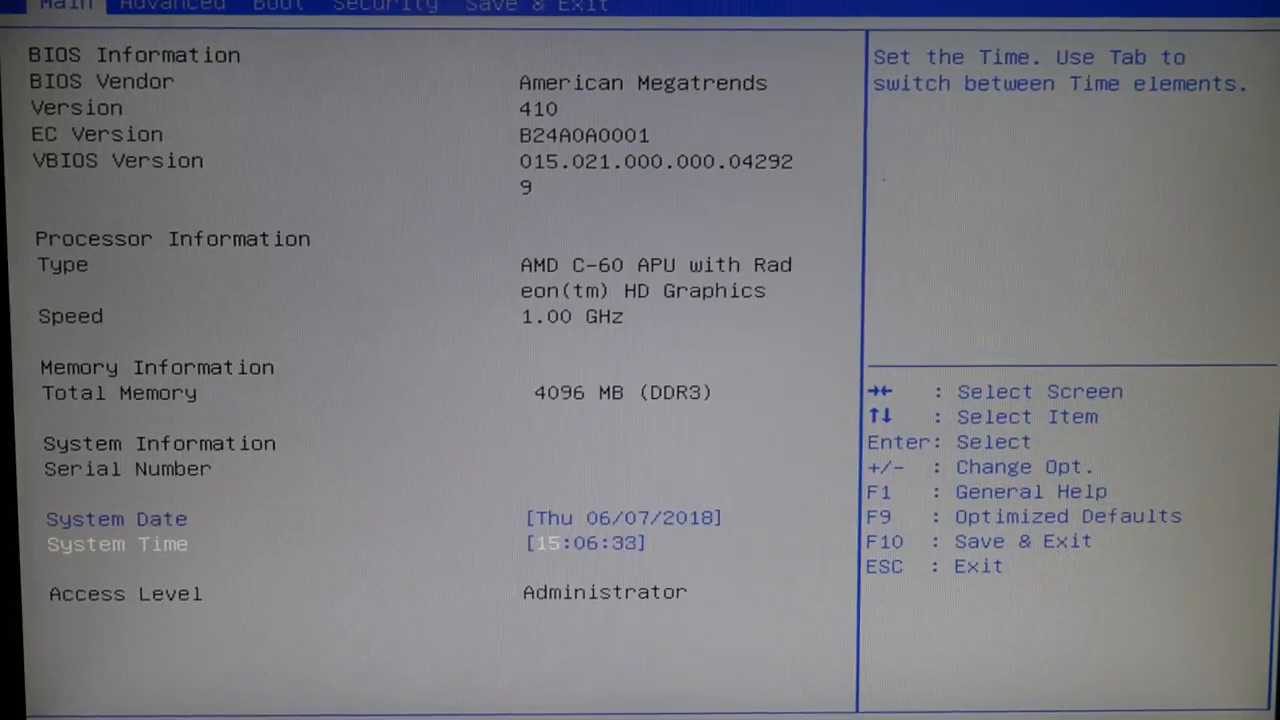
key("Up")
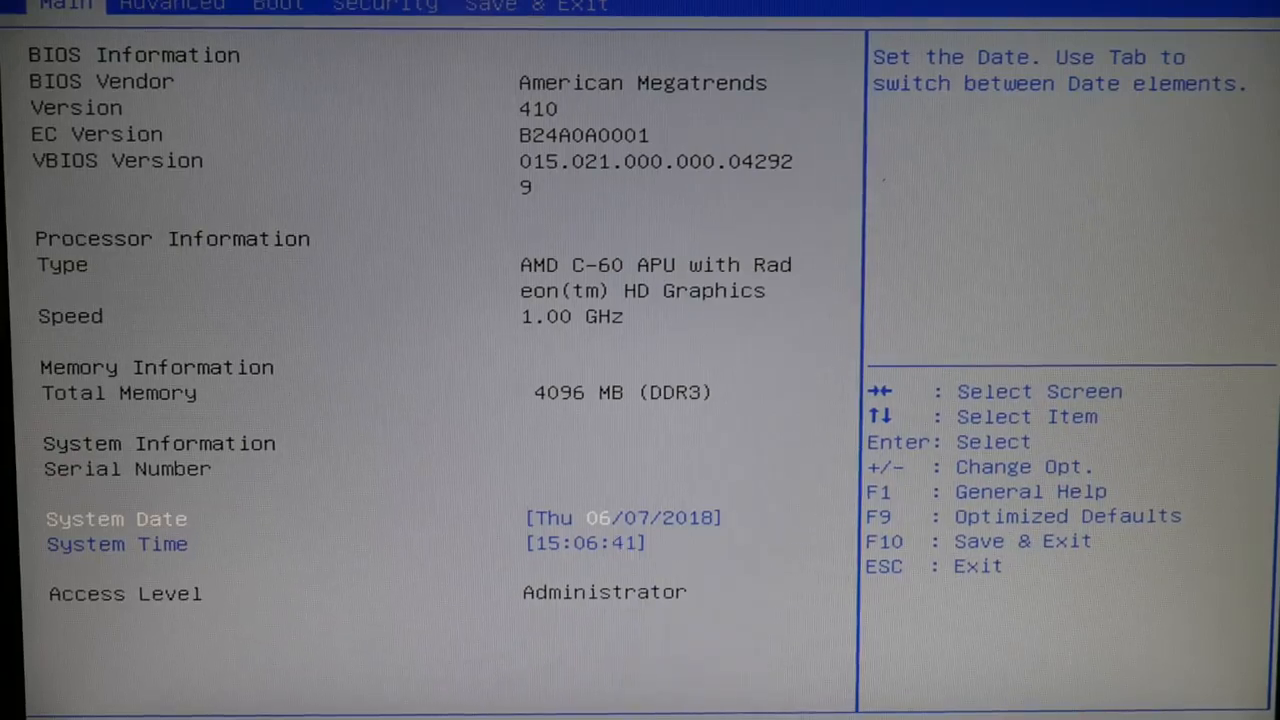
key("down")
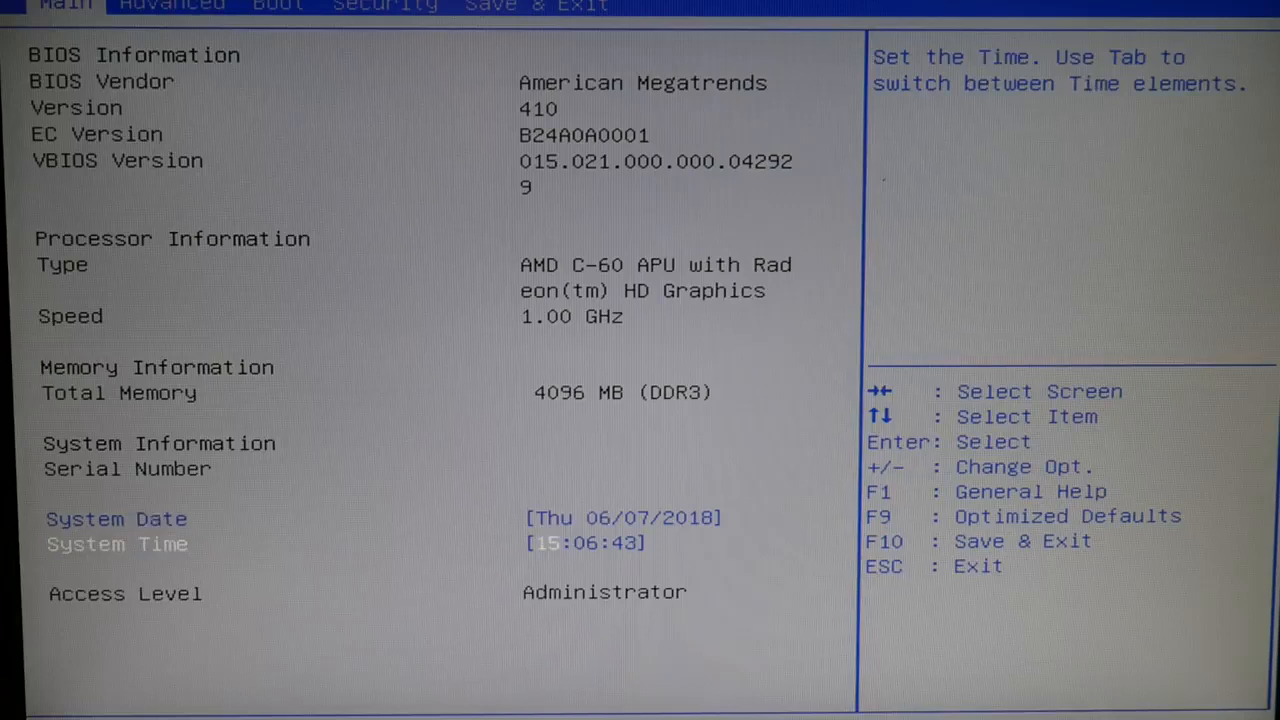
key("Up")
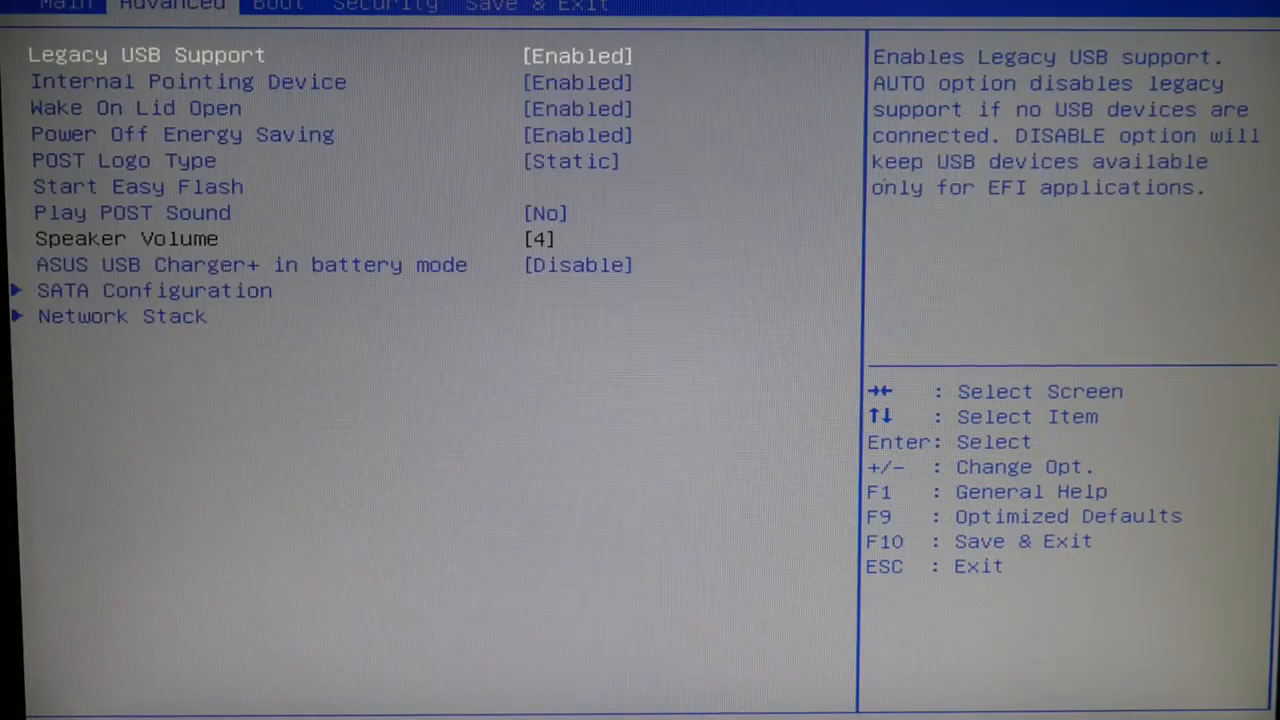
- Go to the Save & Exit tab and highlight Save Changes and Exit
left_click(536, 8)
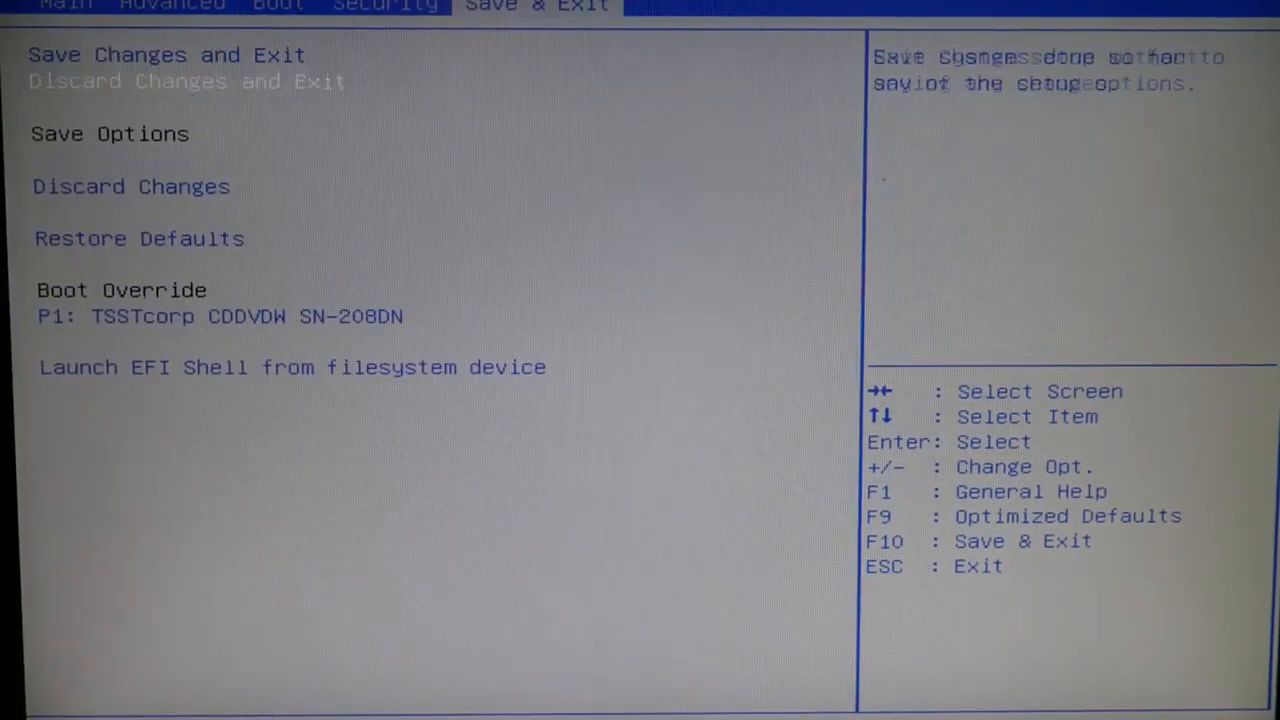
key("Down")
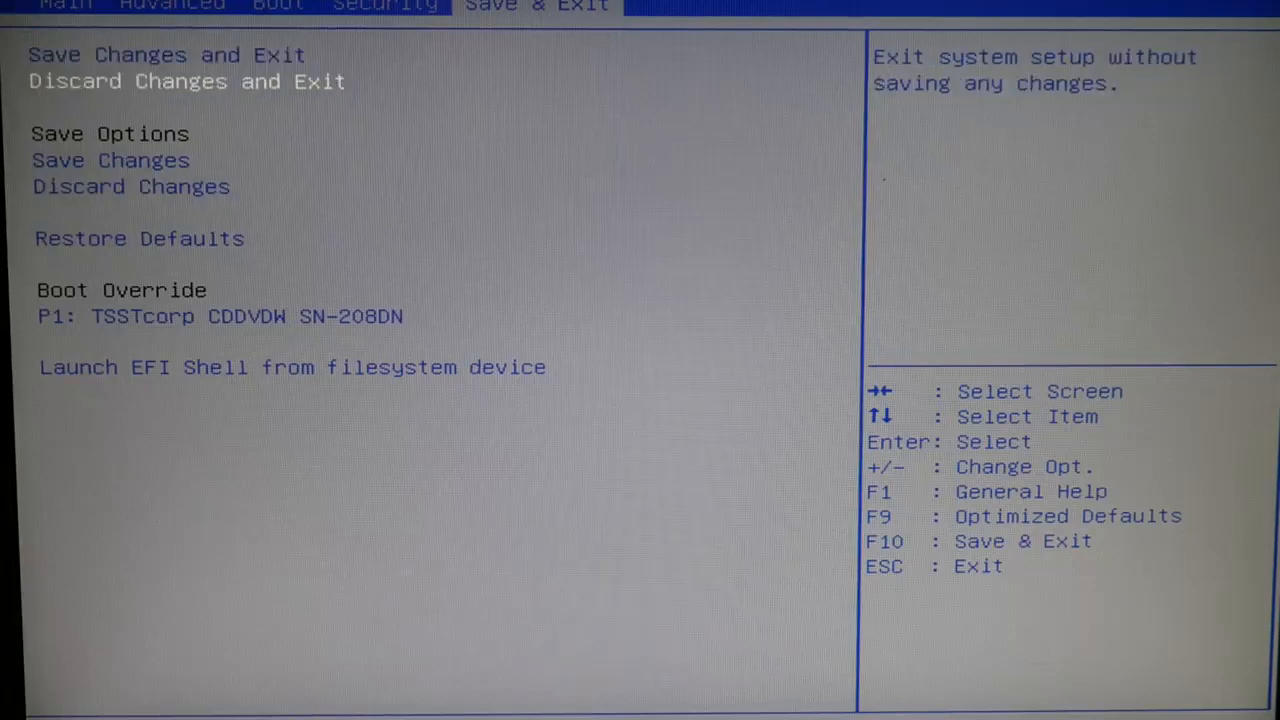
key("Up")
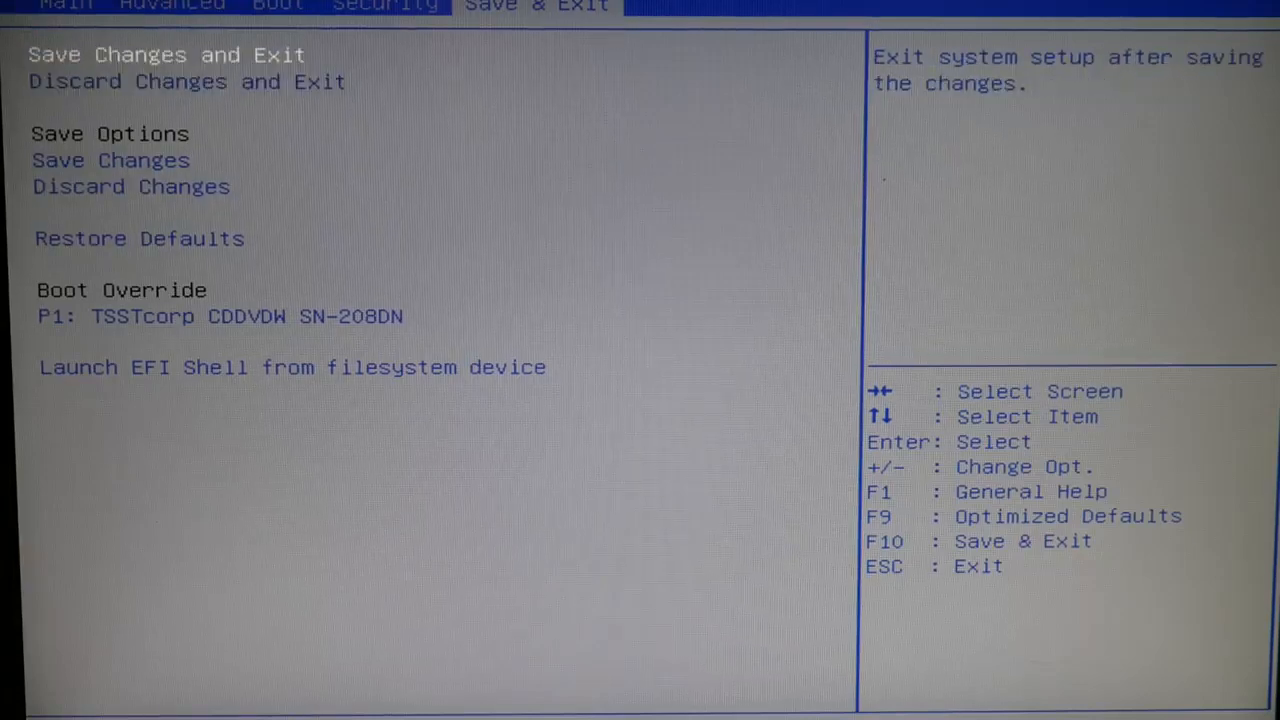